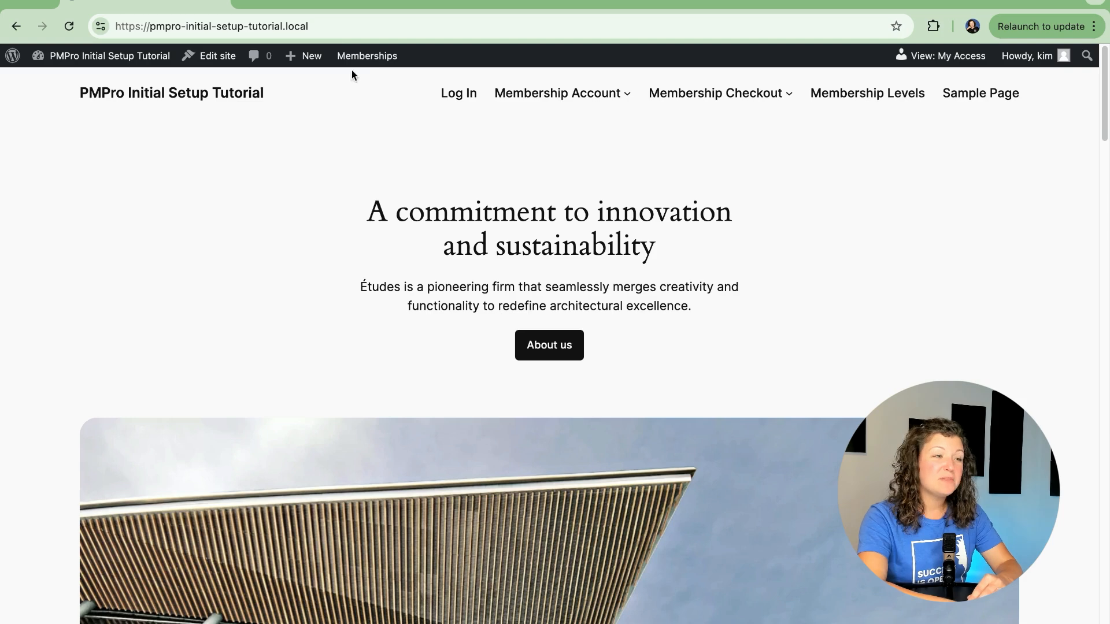
# Go to Memberships > Settings > Email Templates from the admin bar.
pyautogui.click(367, 57)
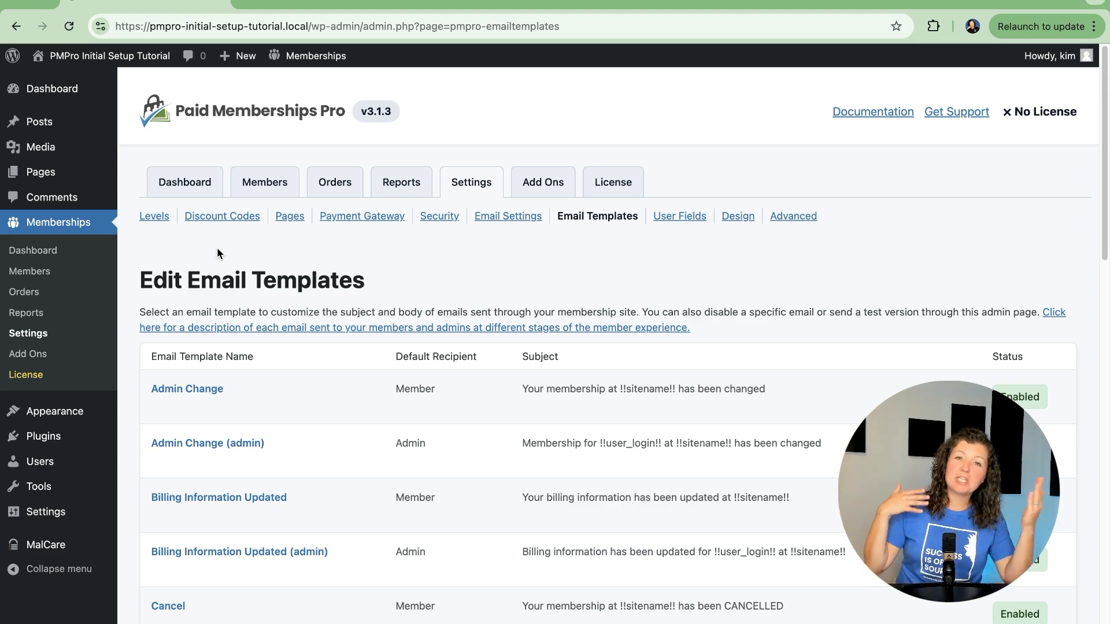
pyautogui.scroll(-3)
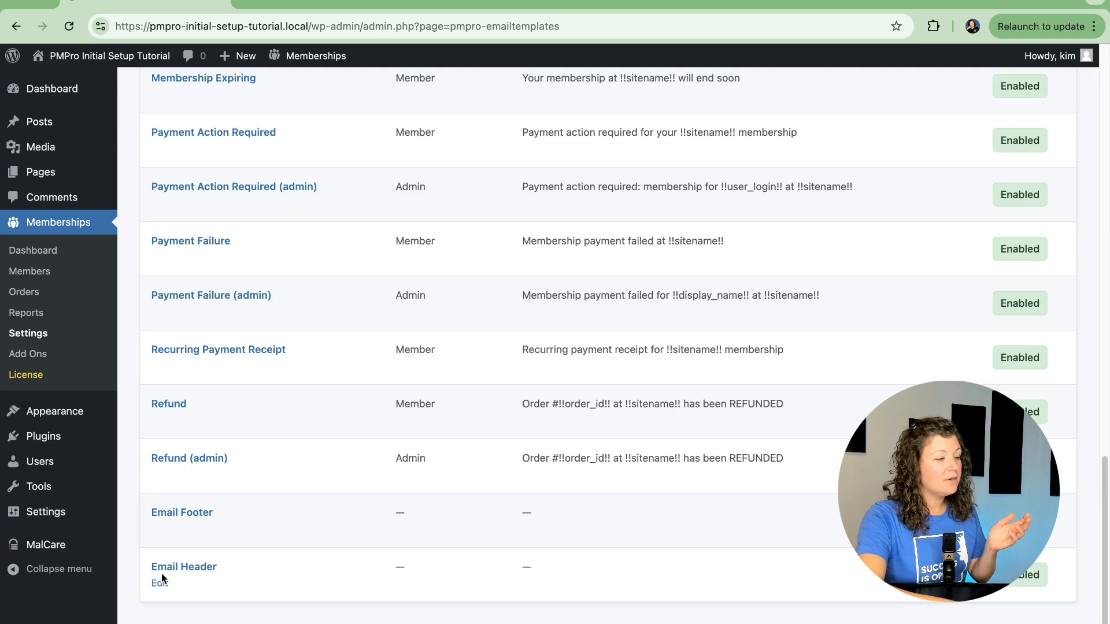
pyautogui.click(159, 584)
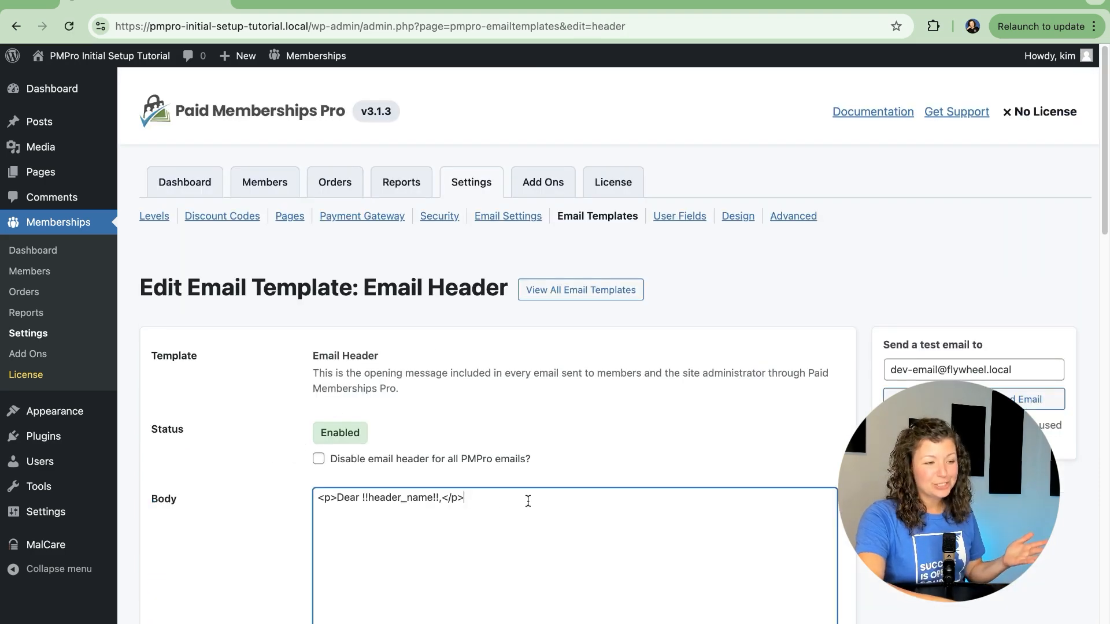
pyautogui.scroll(-3)
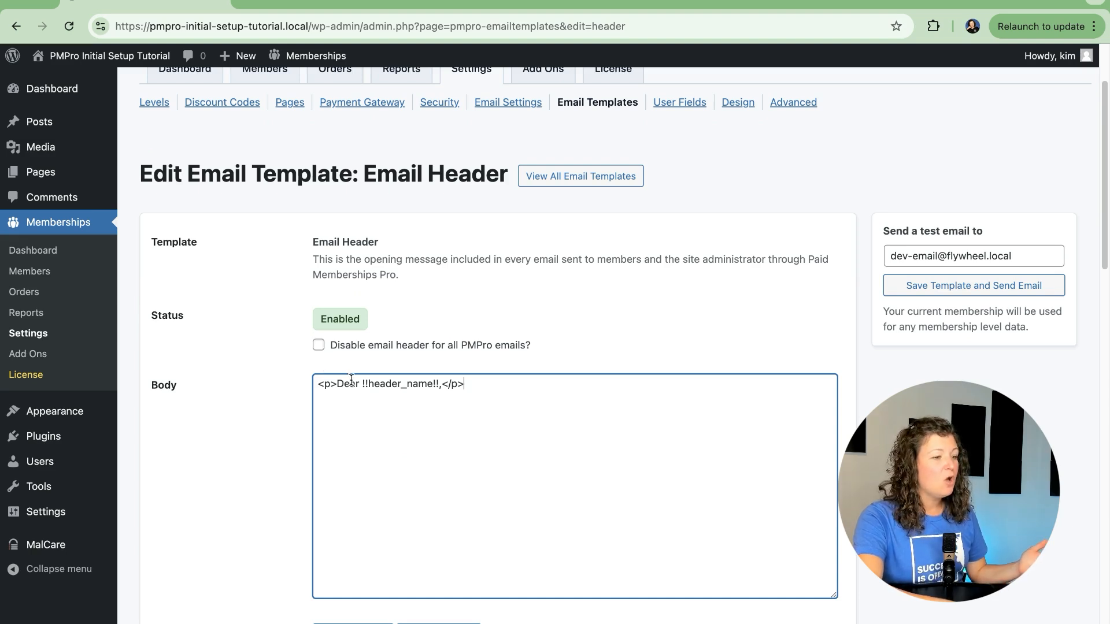
pyautogui.write('H')
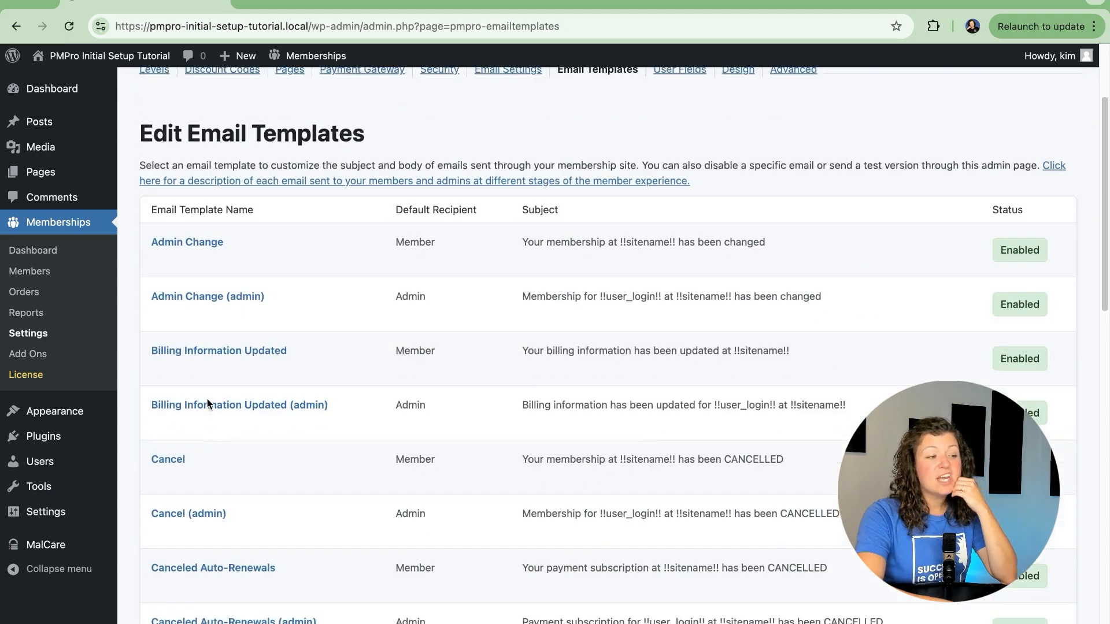
# Edit the Checkout - Free template, setting its subject to 'Thanks for joining !!sitename!!'.
pyautogui.scroll(-3)
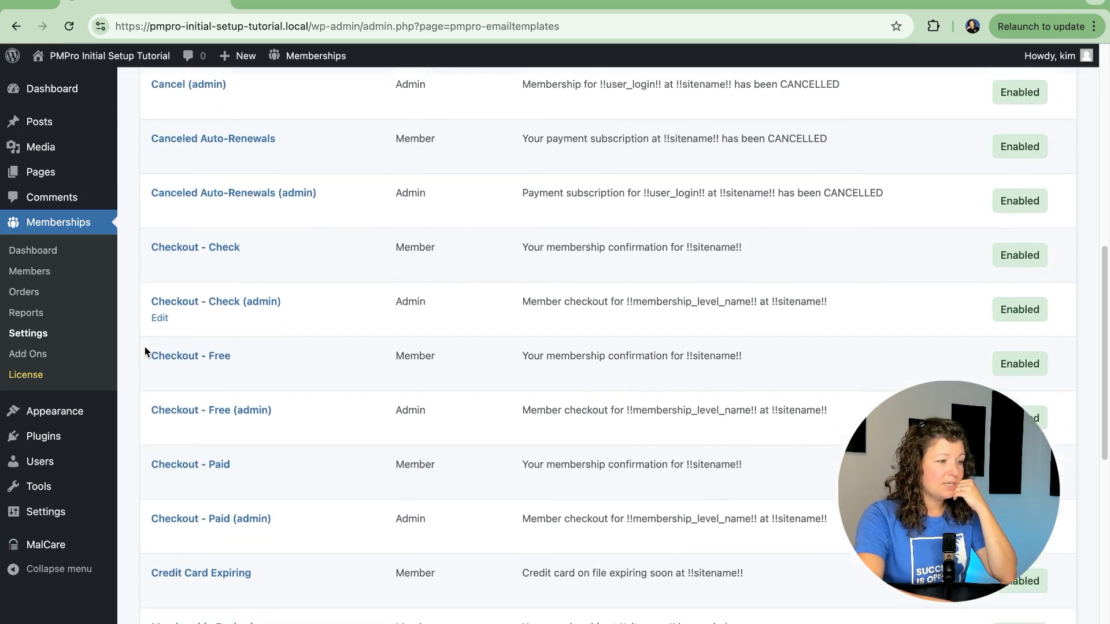
pyautogui.click(189, 356)
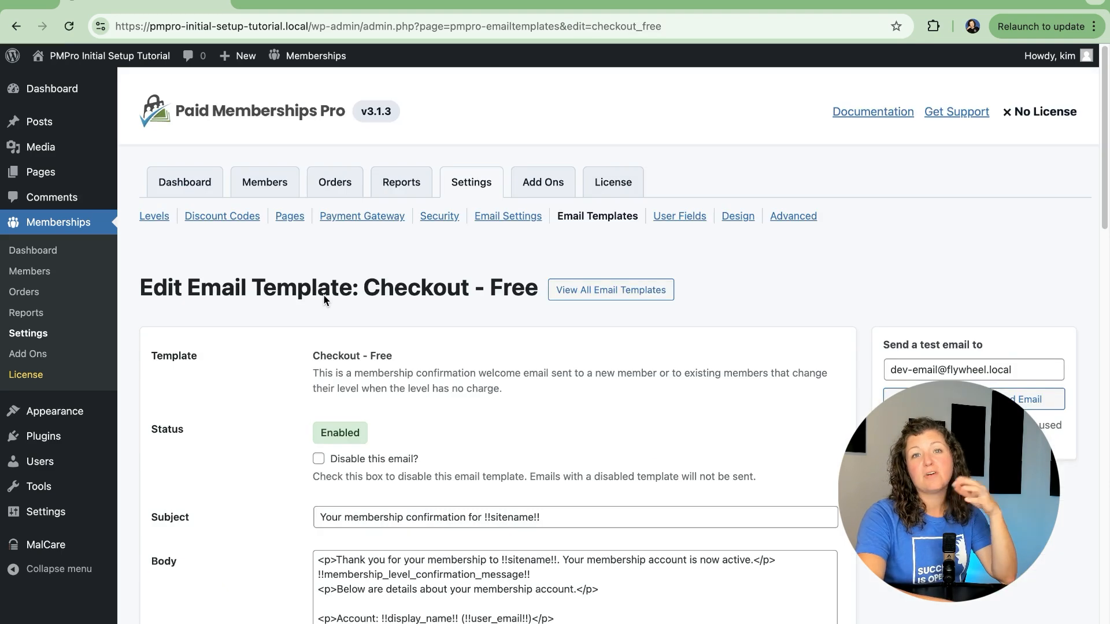
pyautogui.moveTo(228, 404)
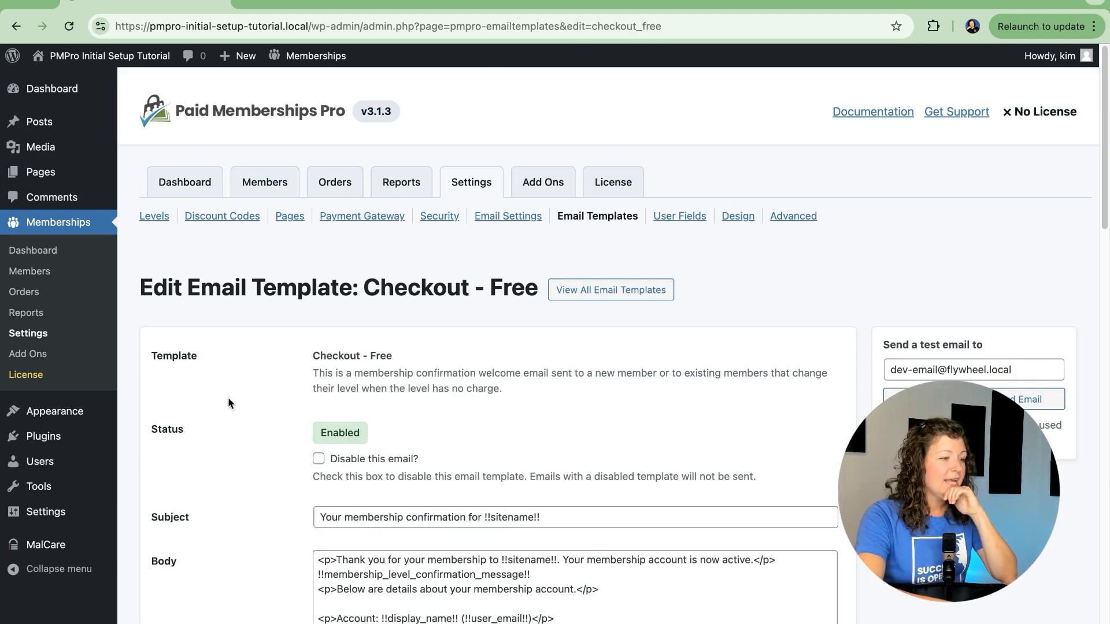
pyautogui.scroll(-3)
pyautogui.write('Thanks for joining')
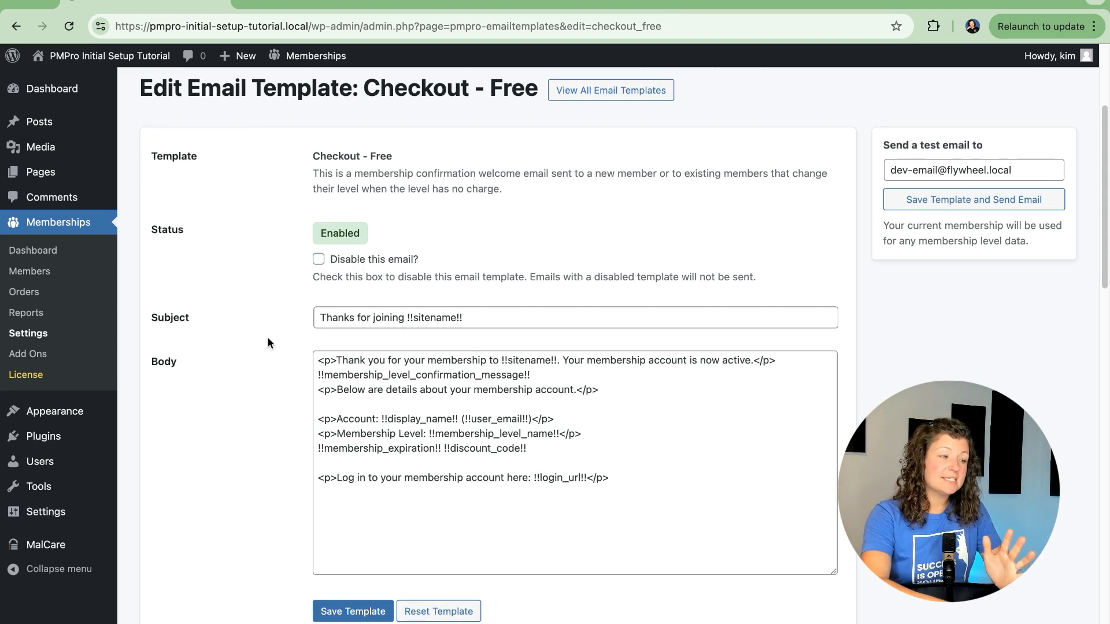
# Change the body to 'Your free membership is now active.' and save the template.
pyautogui.scroll(-3)
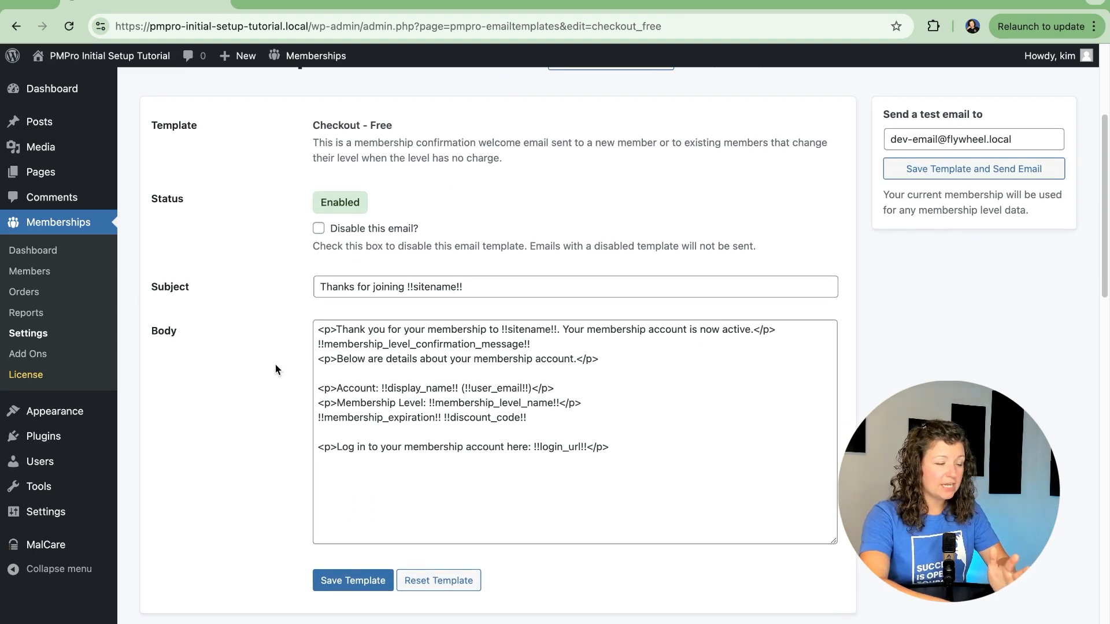
pyautogui.click(674, 464)
pyautogui.write('free ')
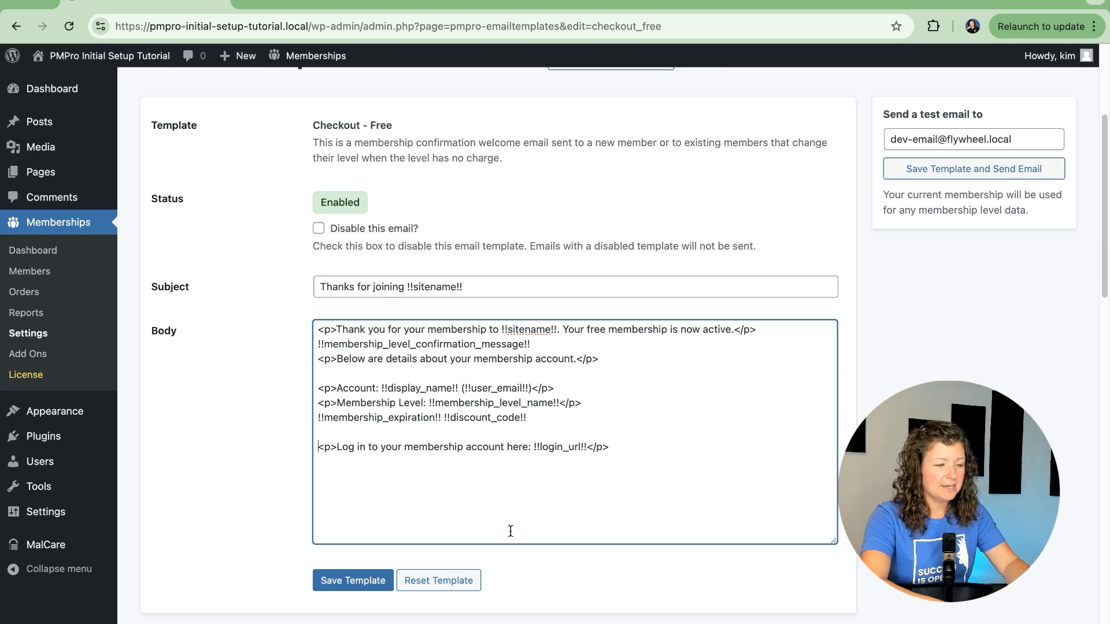
pyautogui.click(353, 580)
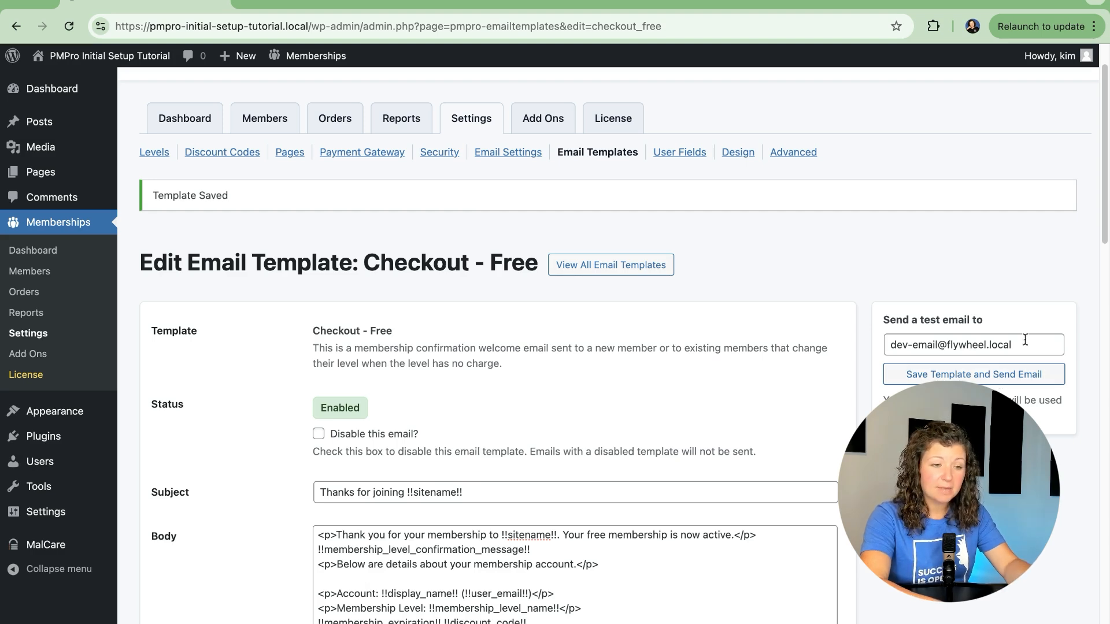
pyautogui.click(974, 345)
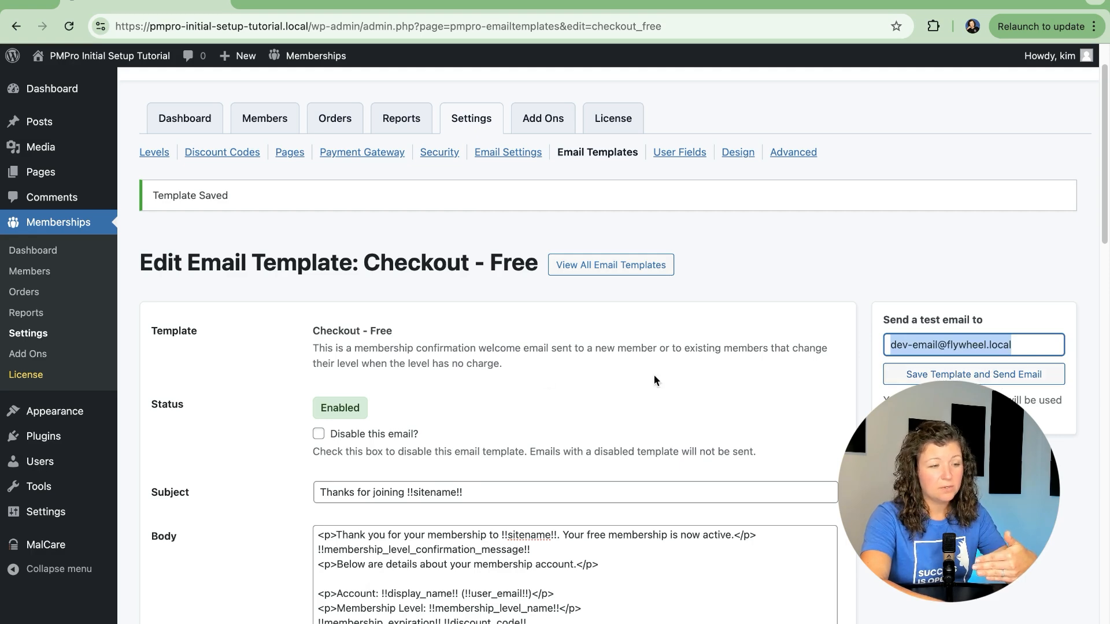
pyautogui.scroll(-3)
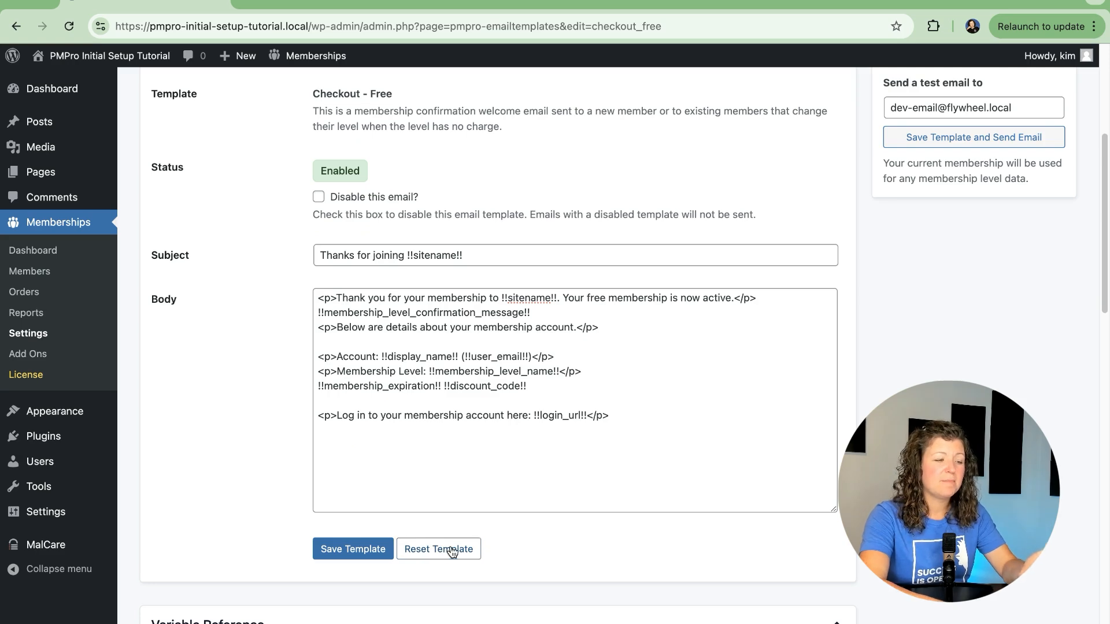
pyautogui.click(438, 549)
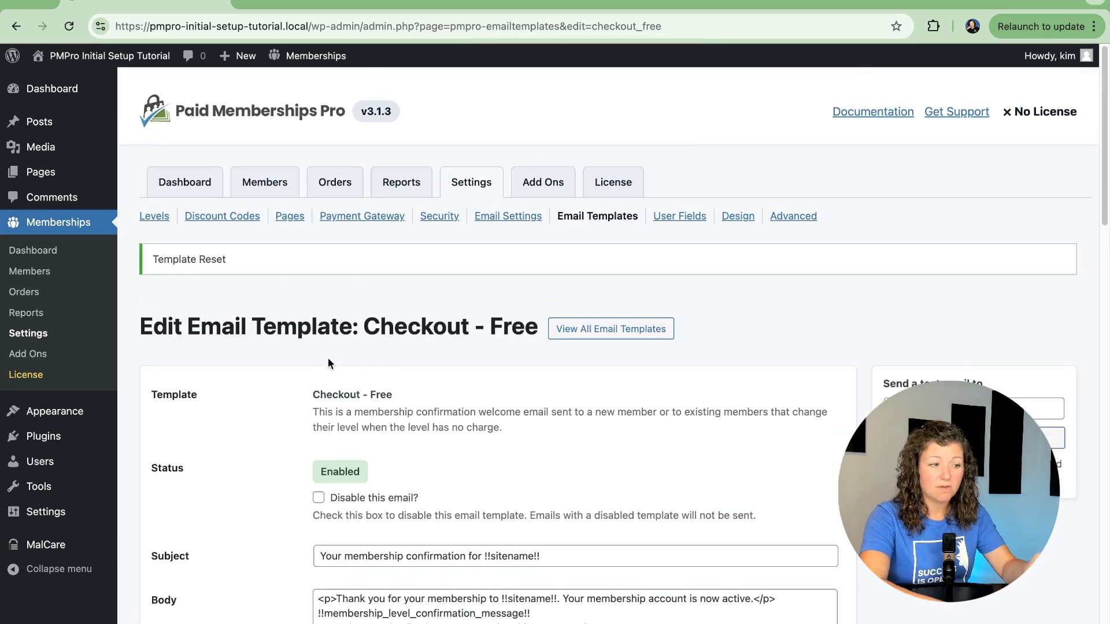
pyautogui.scroll(-3)
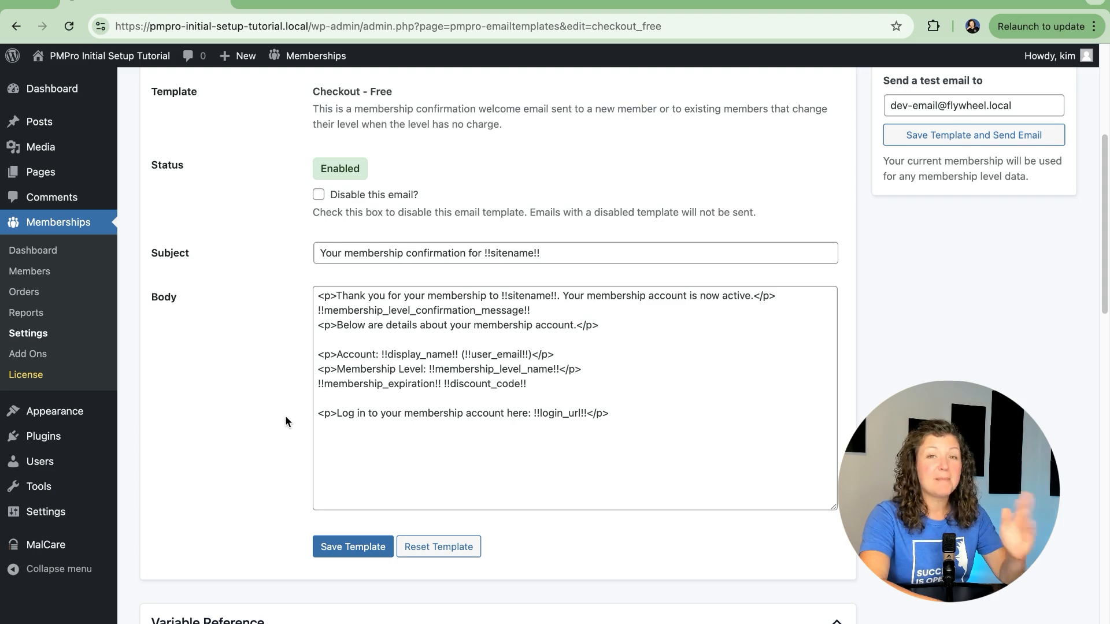
pyautogui.scroll(-3)
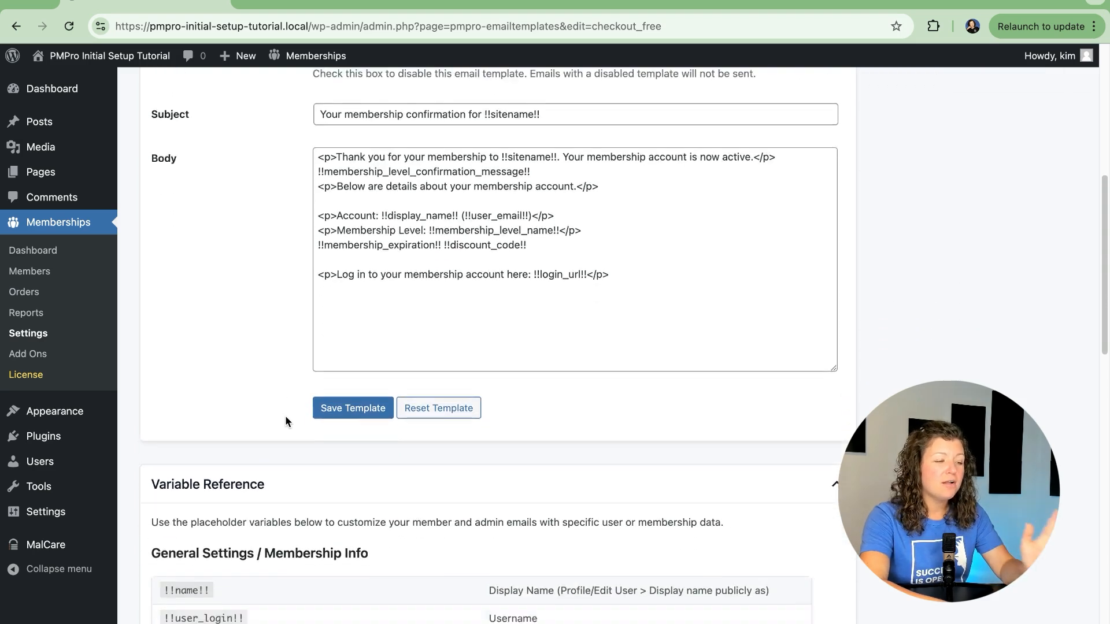
pyautogui.scroll(-3)
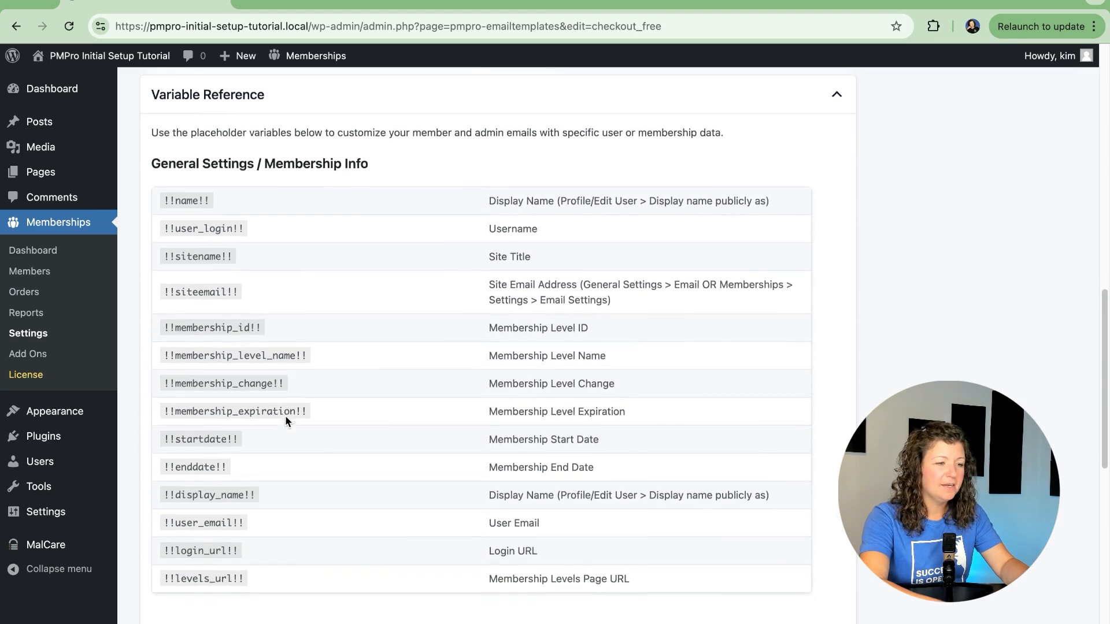
pyautogui.scroll(-3)
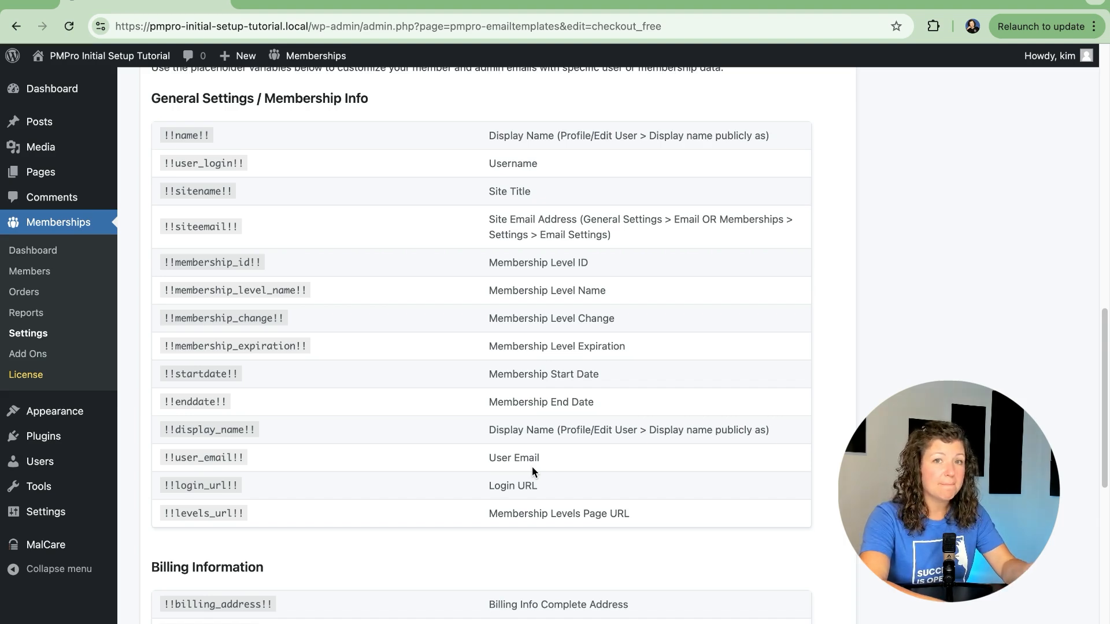
pyautogui.moveTo(331, 343)
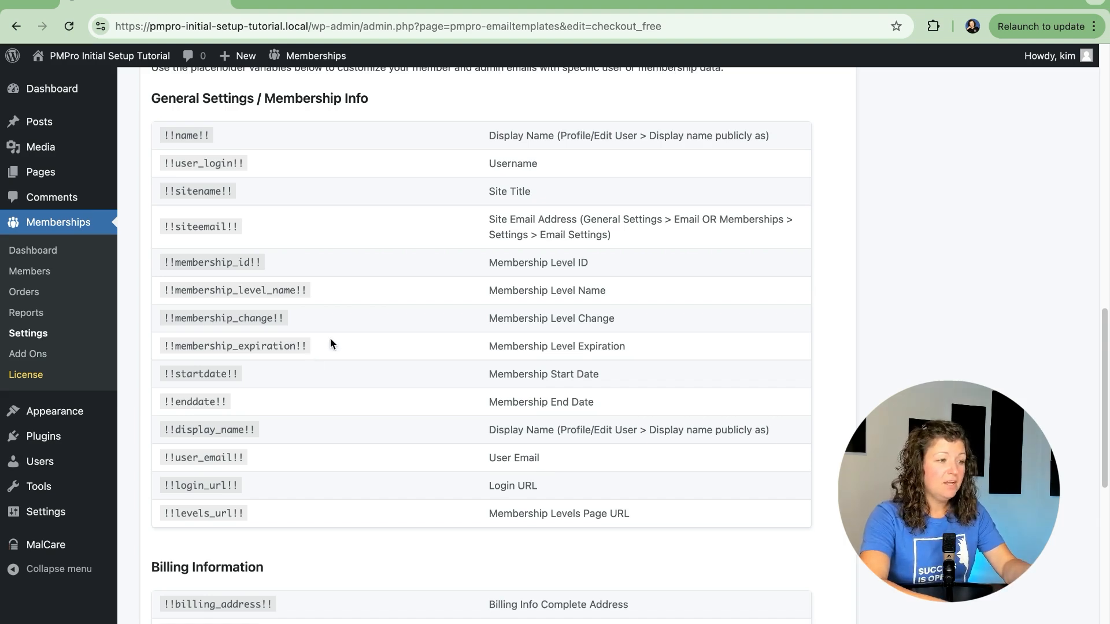
pyautogui.doubleClick(235, 346)
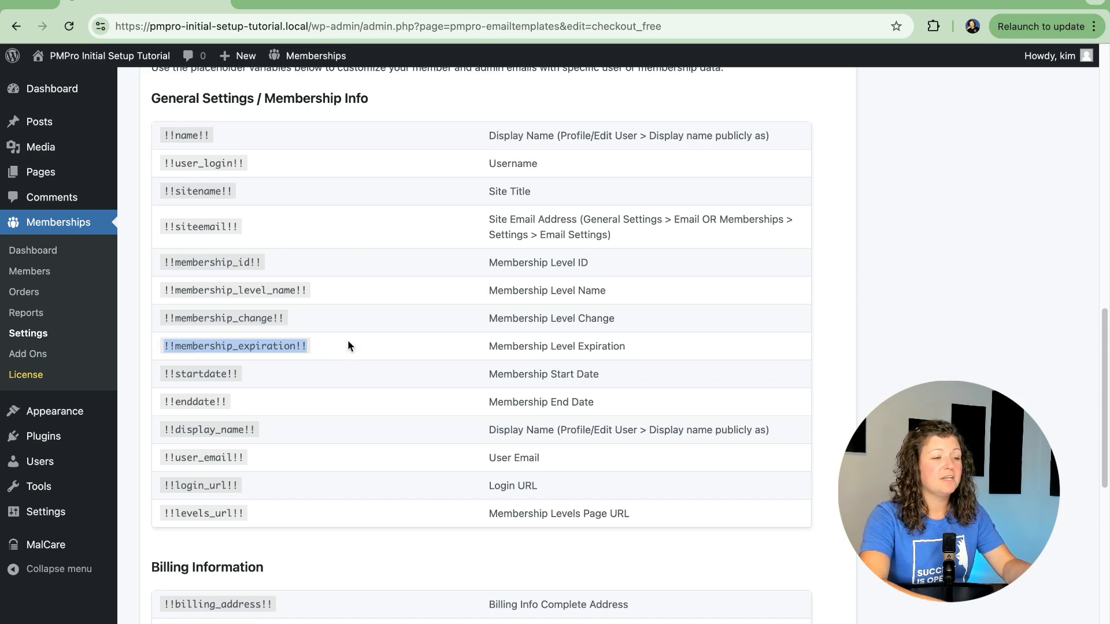
pyautogui.scroll(-3)
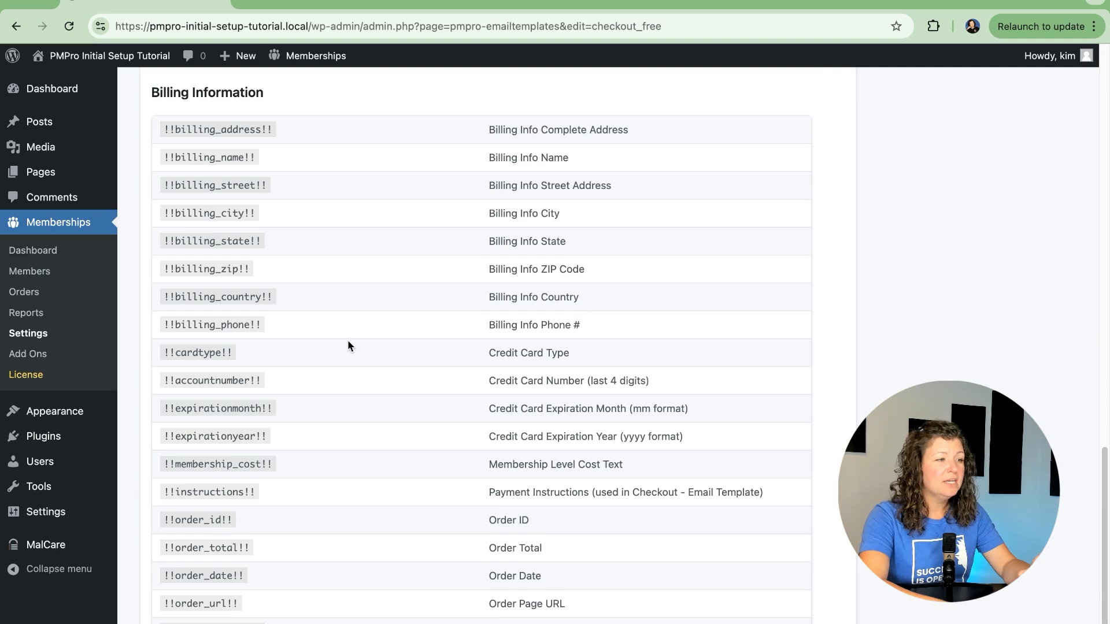
pyautogui.scroll(-3)
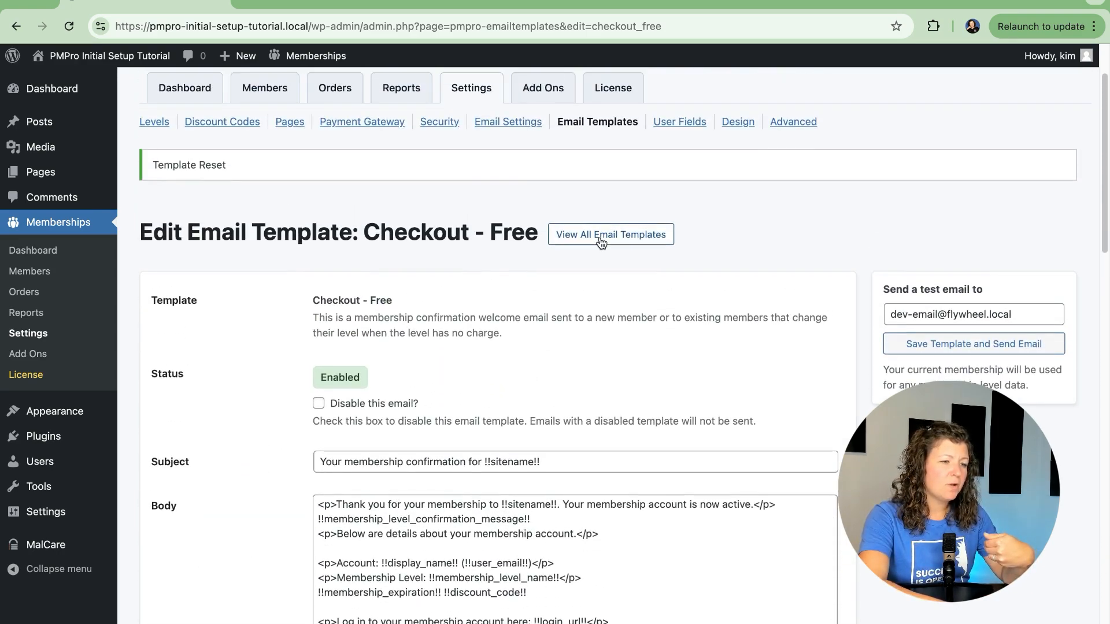
# Return to View All Email Templates, scroll the list, and edit the Cancel template.
pyautogui.click(610, 234)
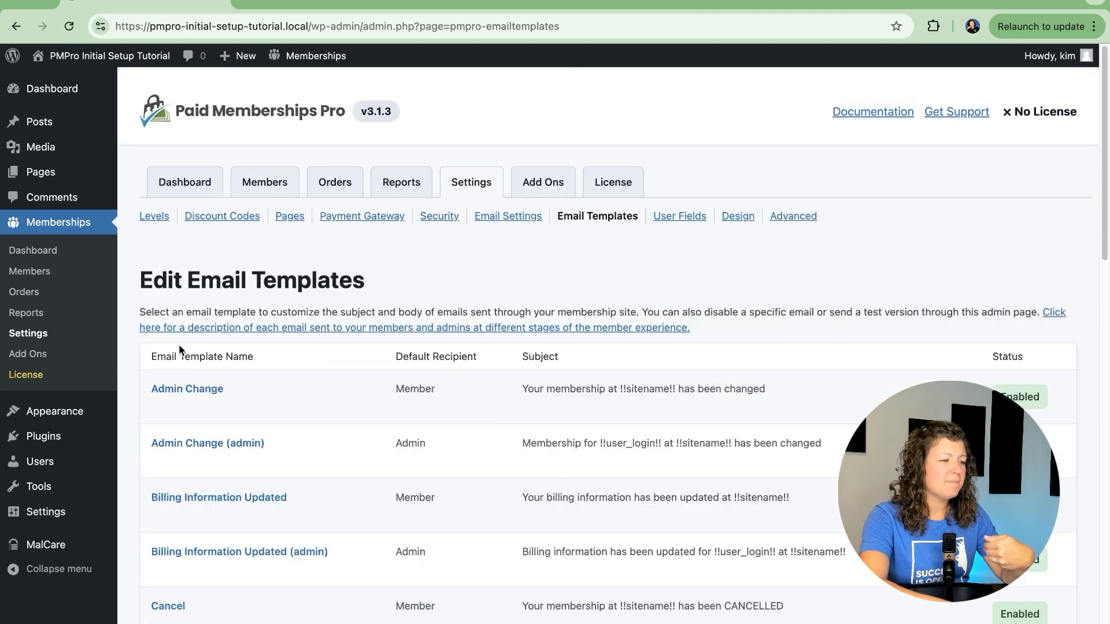
pyautogui.moveTo(207, 336)
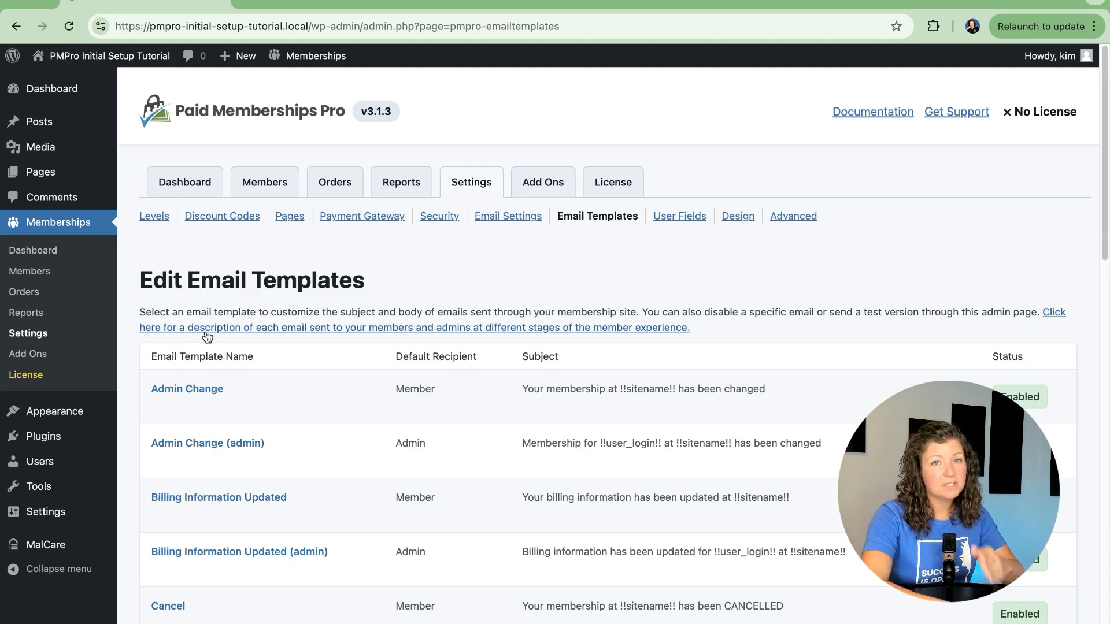
pyautogui.scroll(-3)
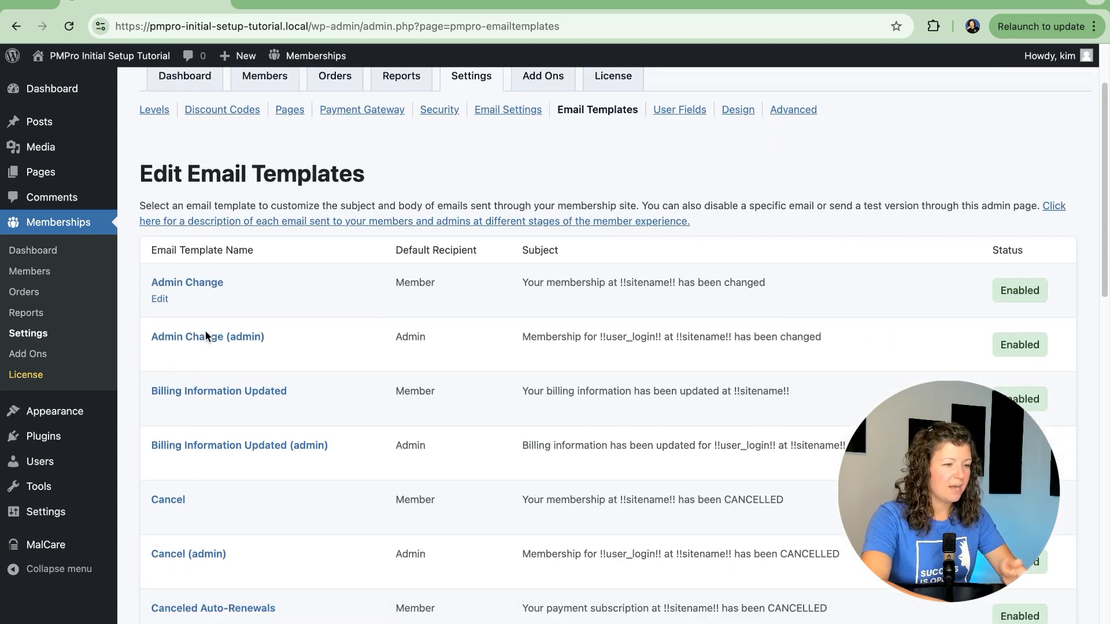
pyautogui.scroll(-3)
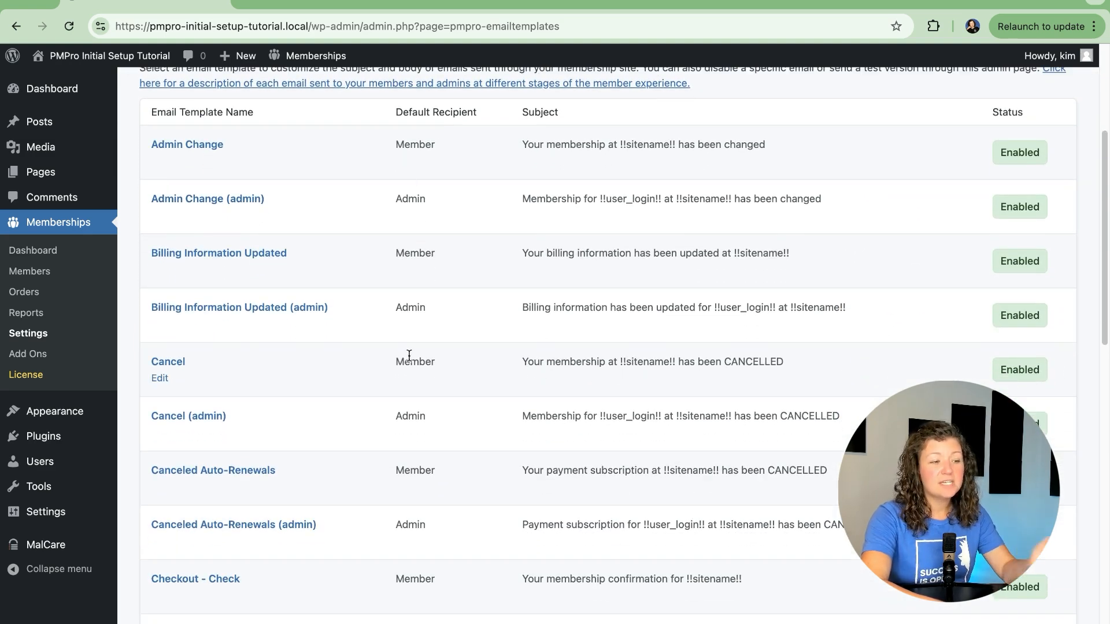
pyautogui.scroll(-3)
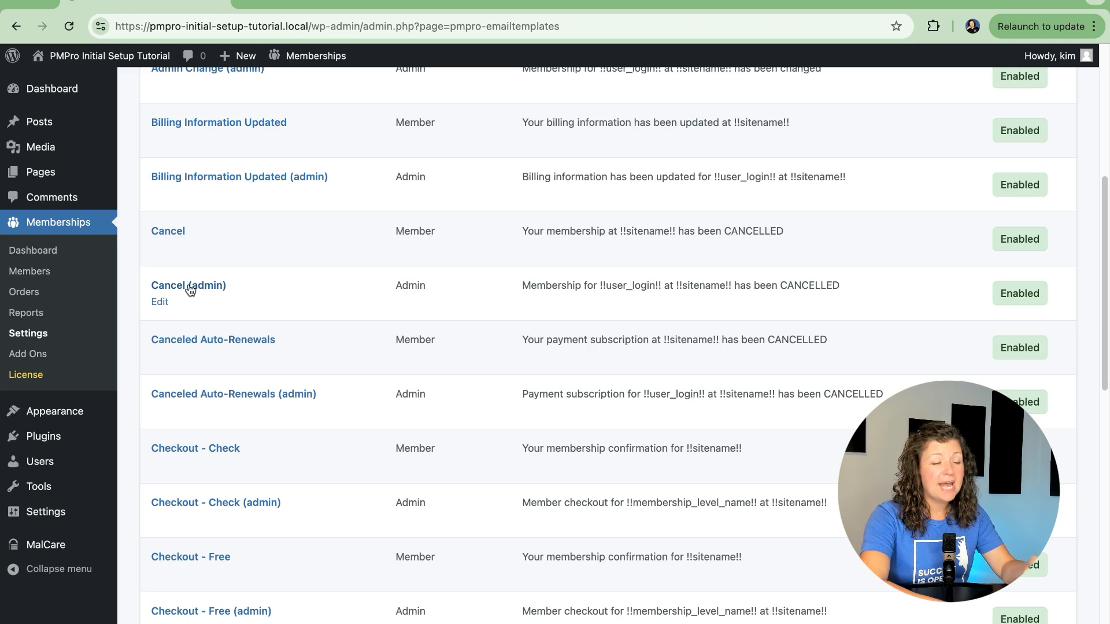
pyautogui.scroll(-3)
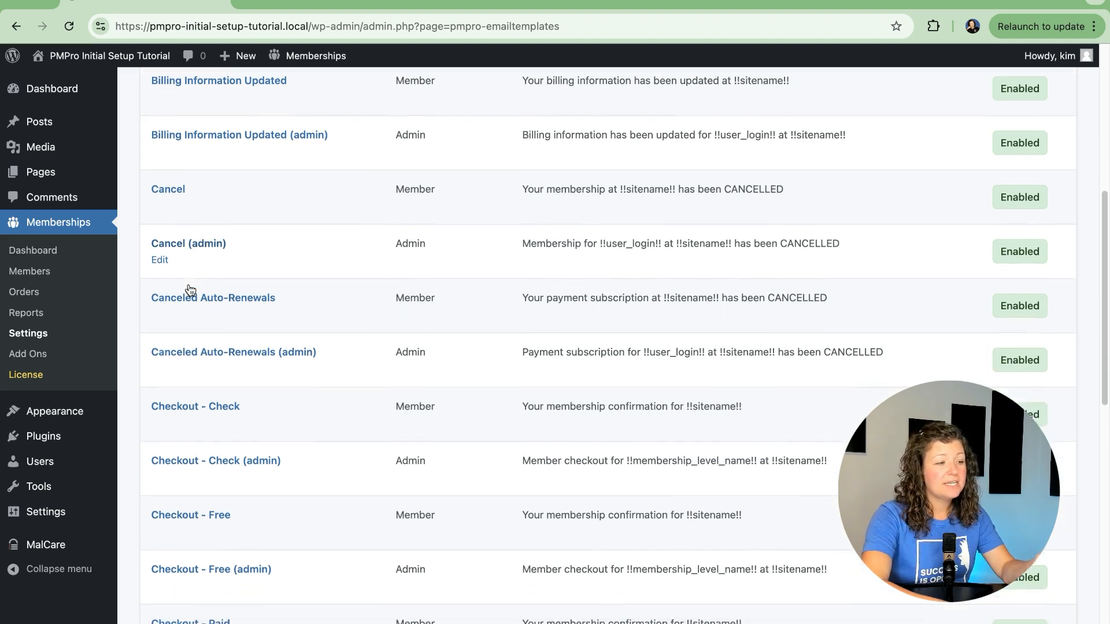
pyautogui.scroll(-3)
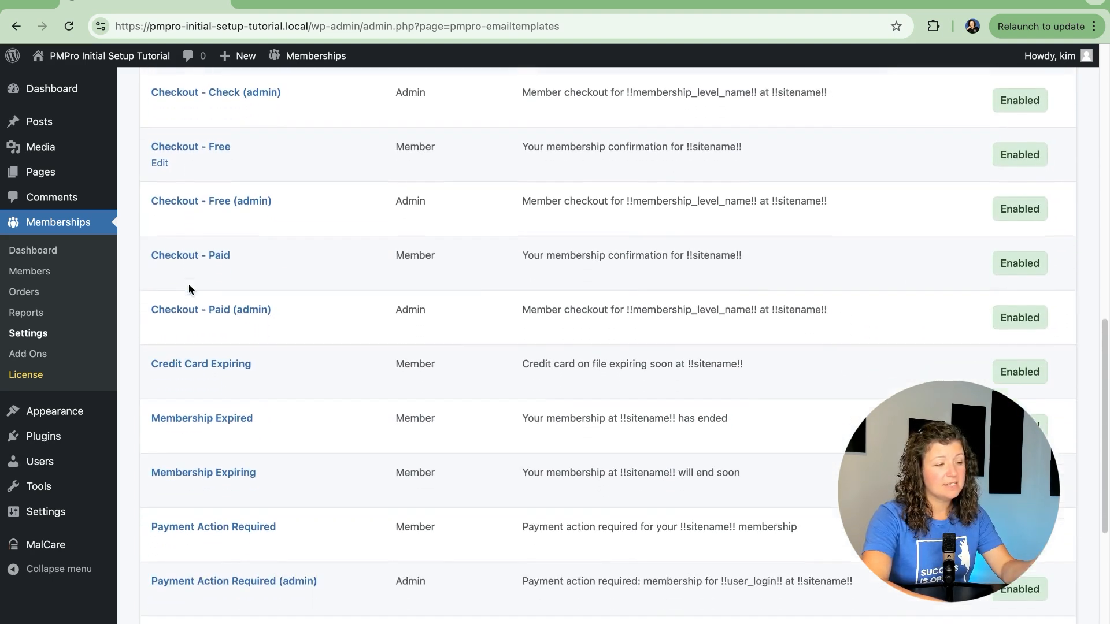
pyautogui.scroll(-3)
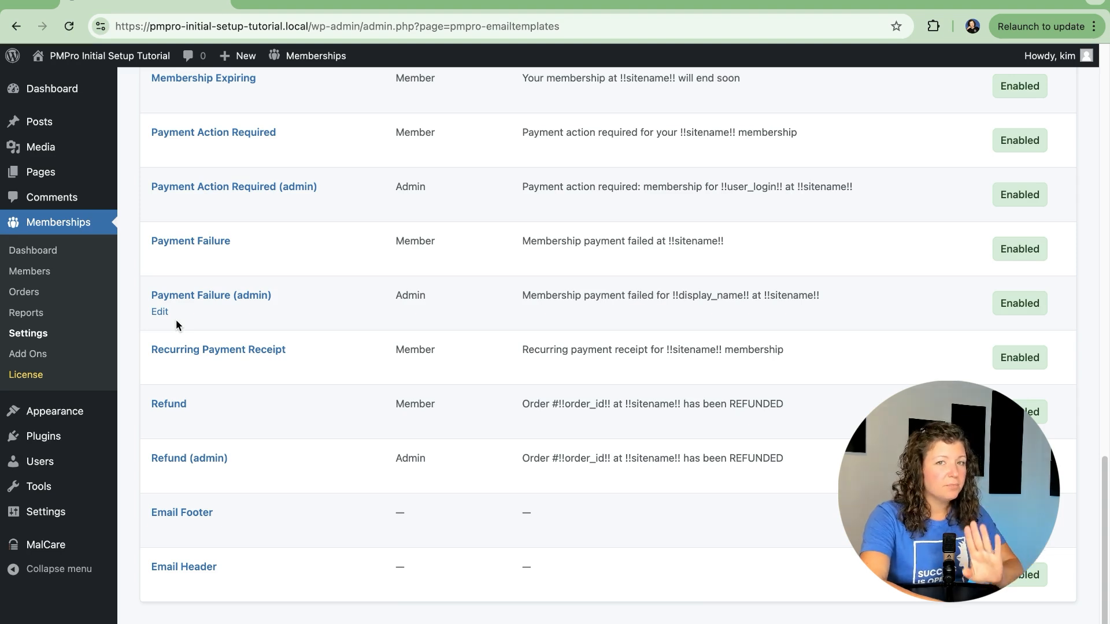
pyautogui.scroll(3)
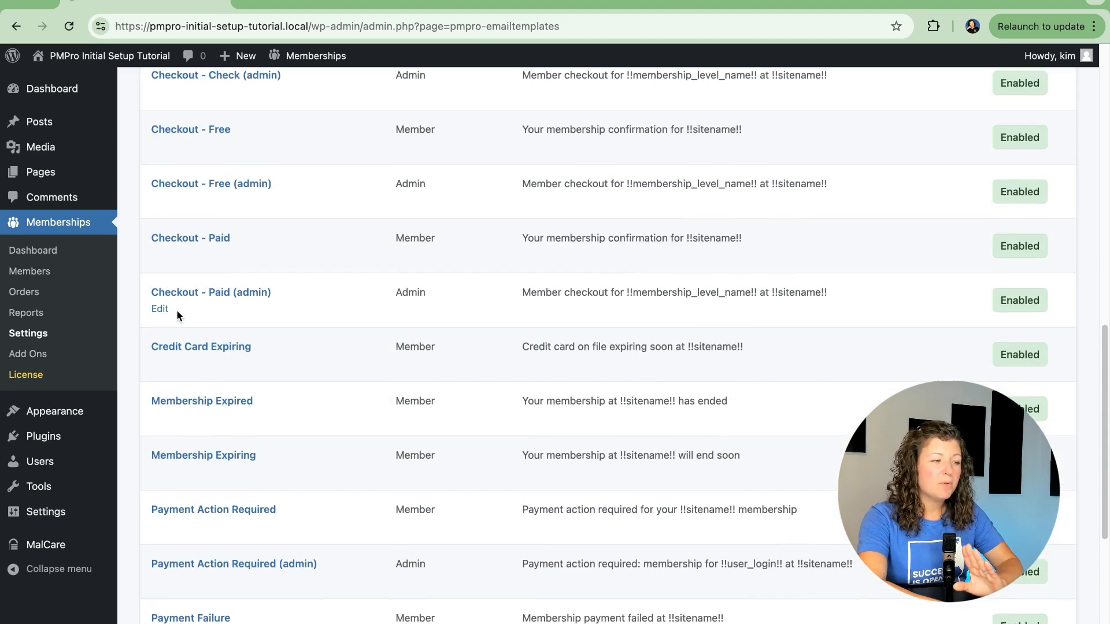
pyautogui.scroll(-3)
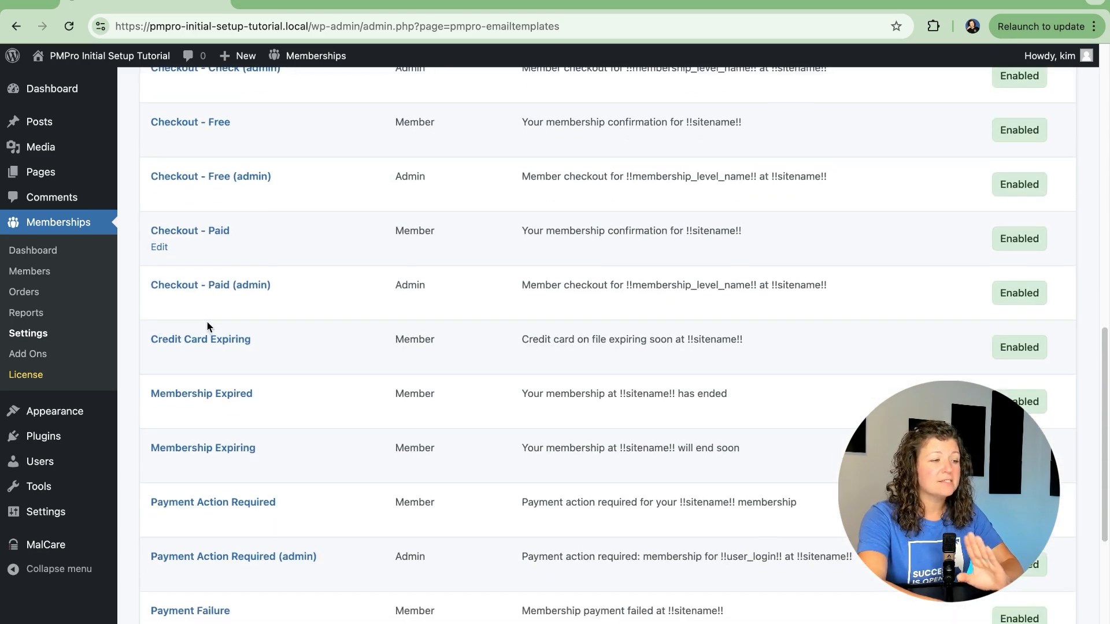
pyautogui.scroll(3)
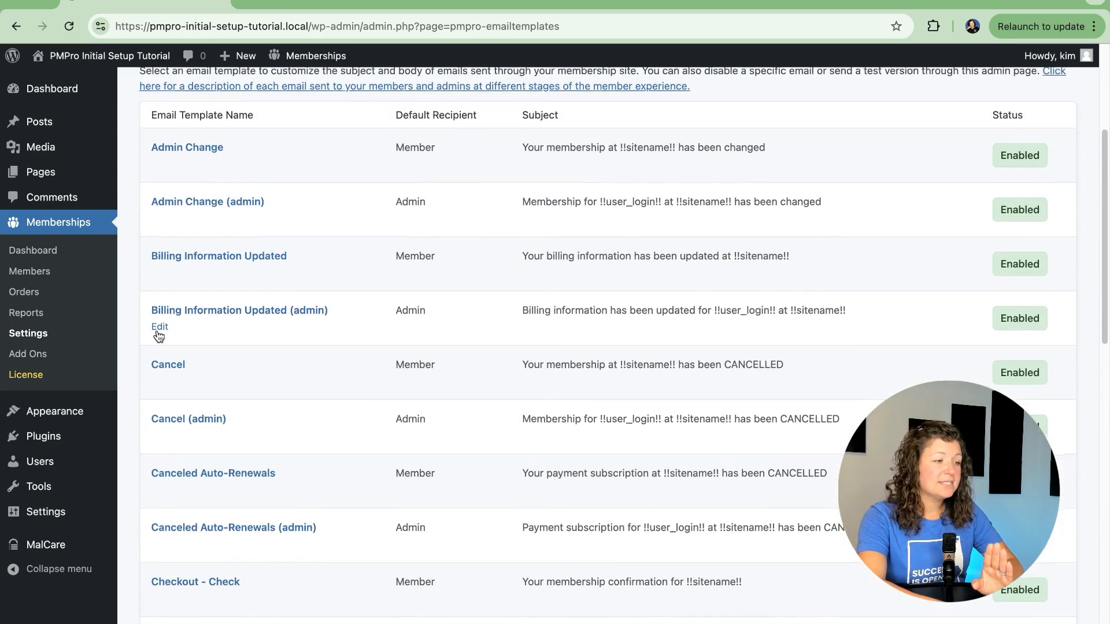
pyautogui.click(159, 382)
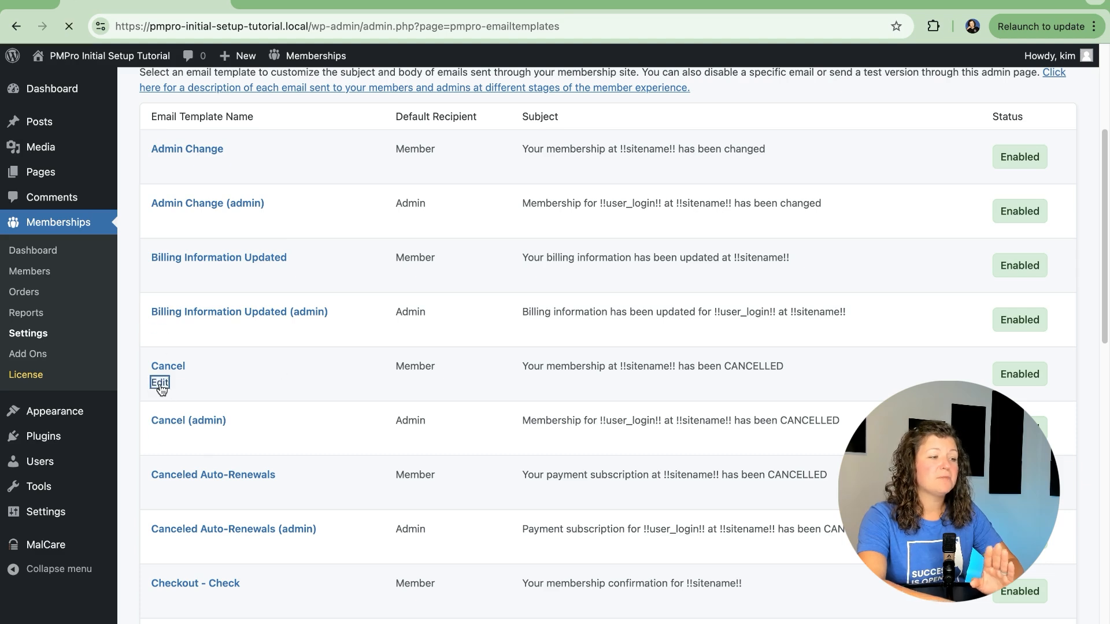
pyautogui.click(159, 383)
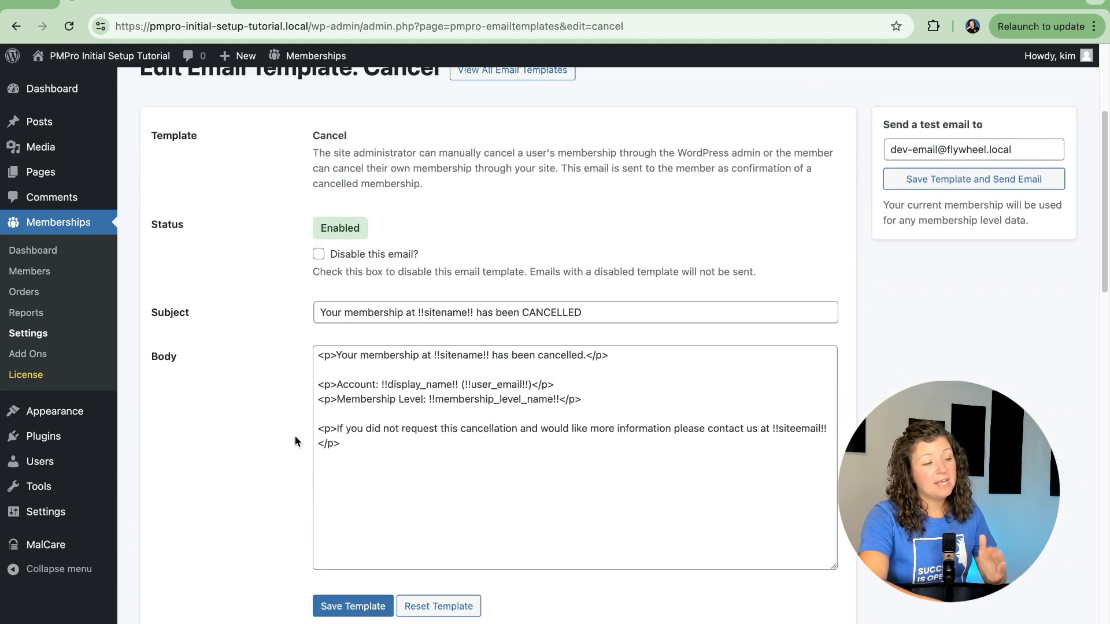